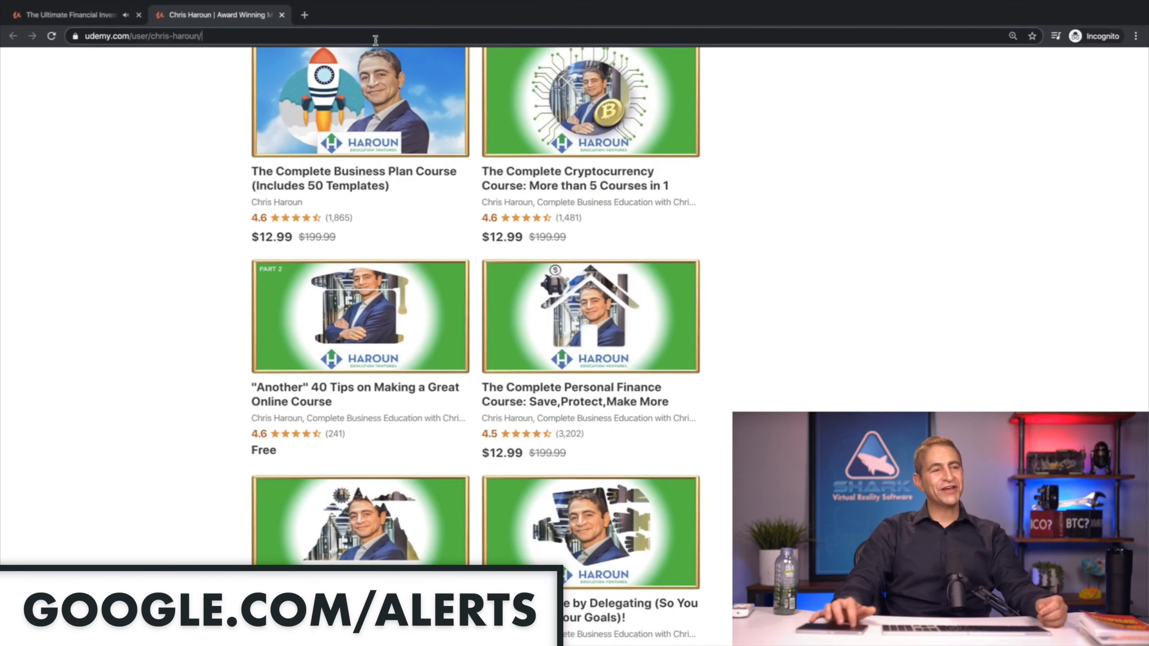
Step: Search Google for "google alerts" and follow the result to the Google Alerts site
text(google+alerts&oq=google+alerts&aqs=)
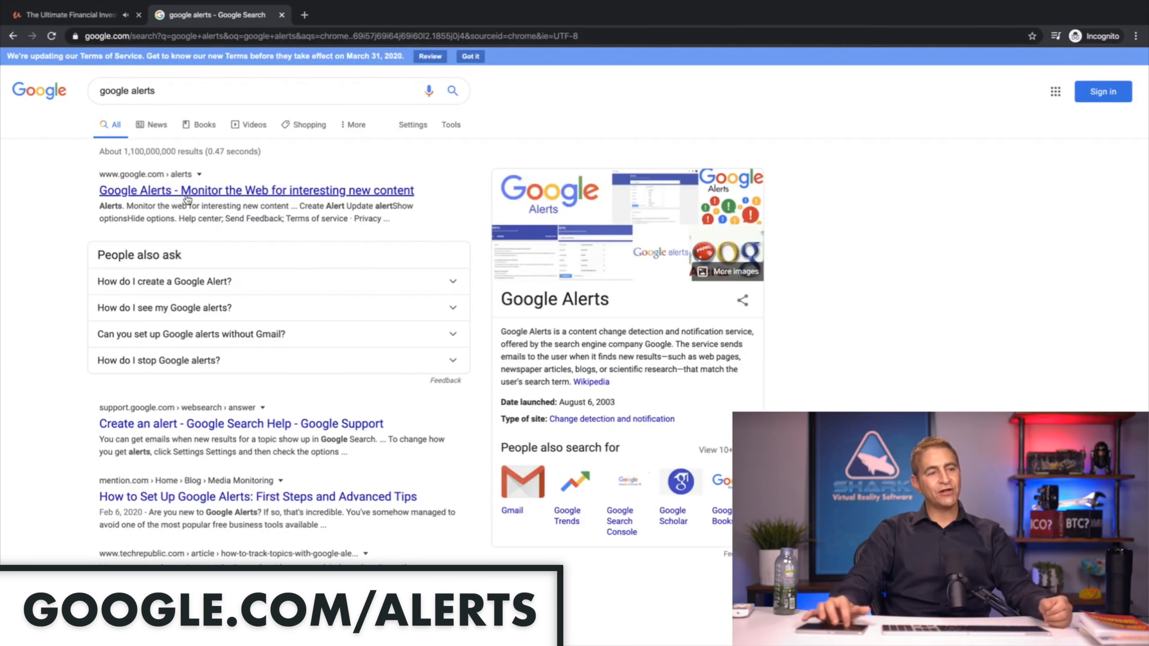
click(256, 191)
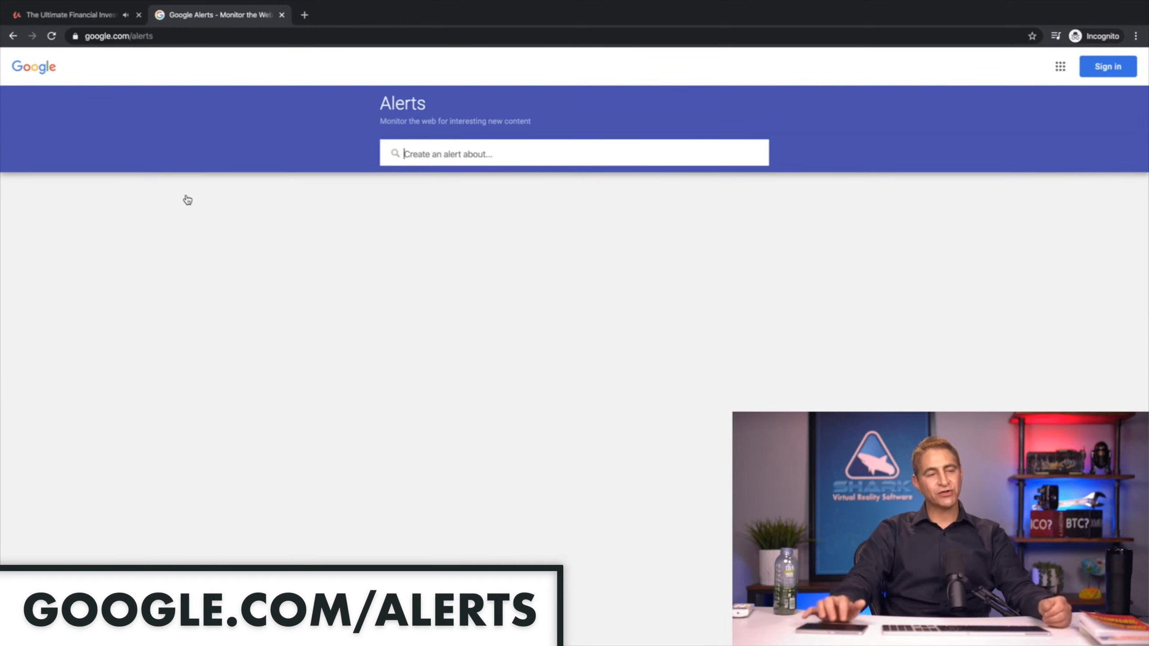
mouse_move(544, 331)
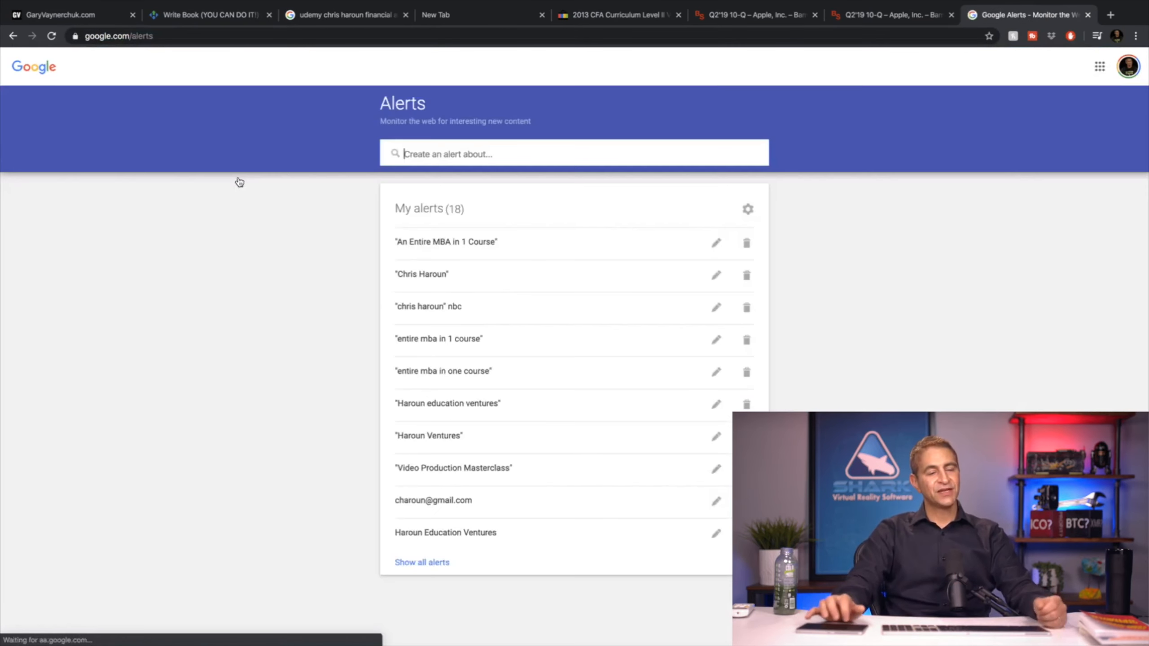
scroll(down, 3)
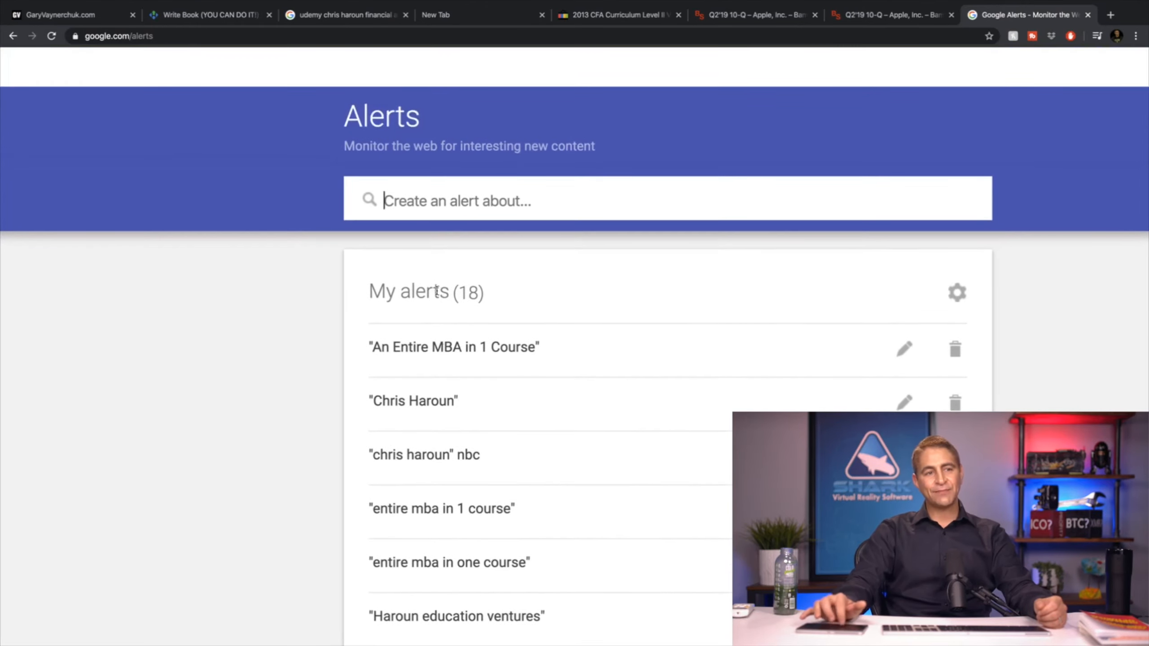
click(453, 347)
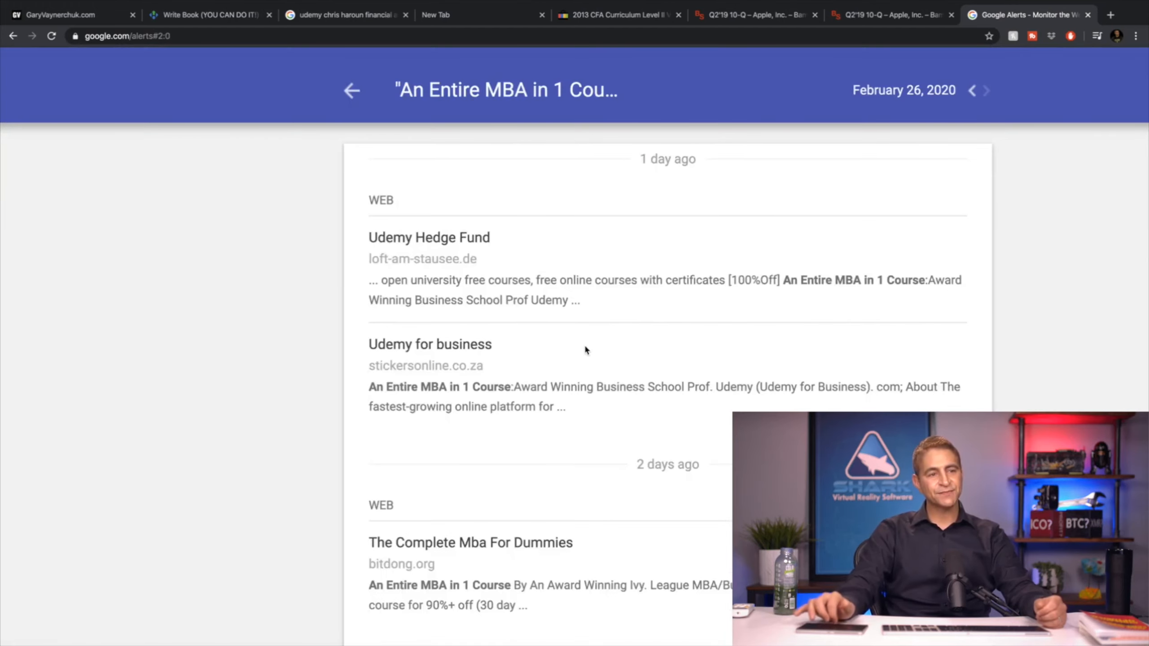
scroll(down, 3)
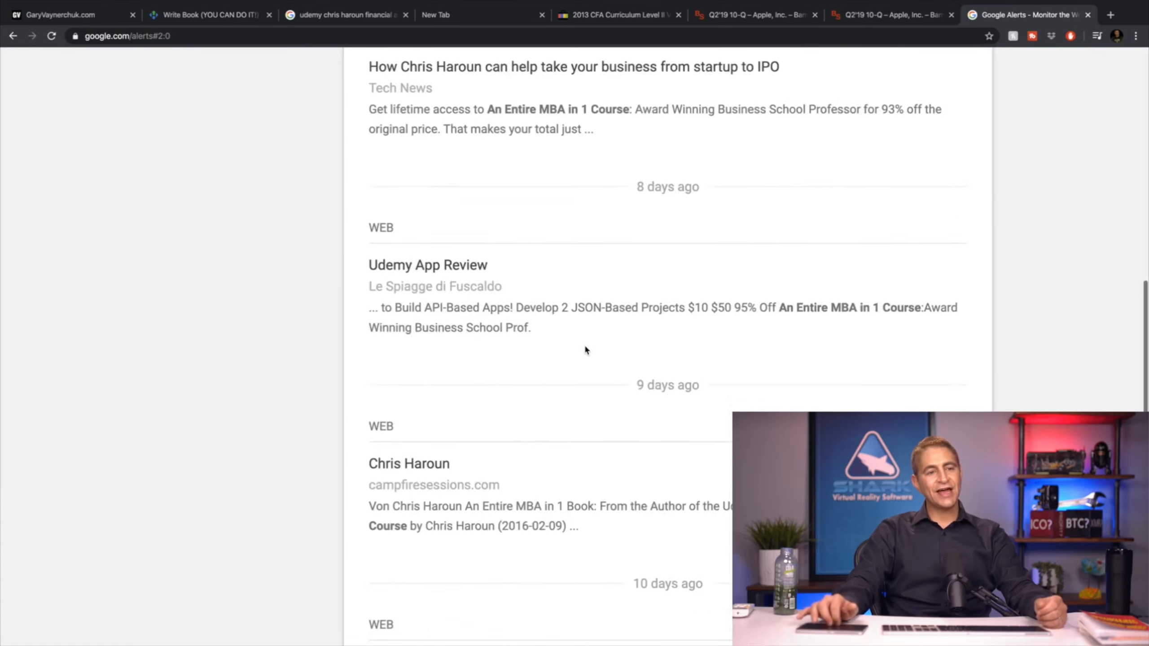
scroll(down, 3)
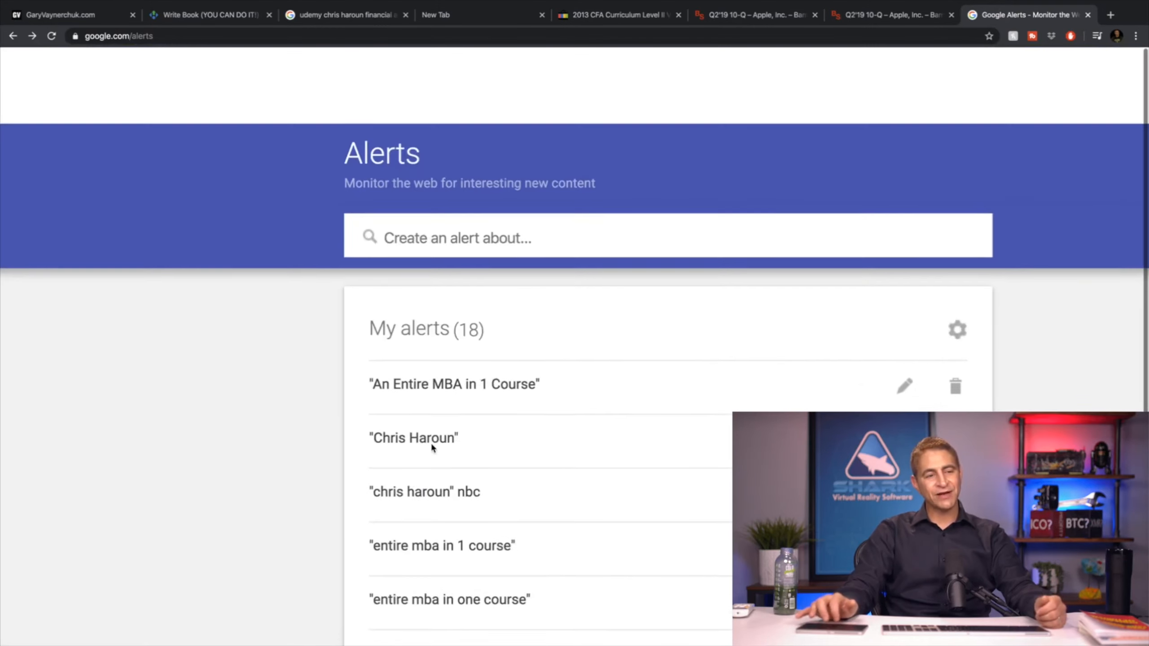
scroll(down, 3)
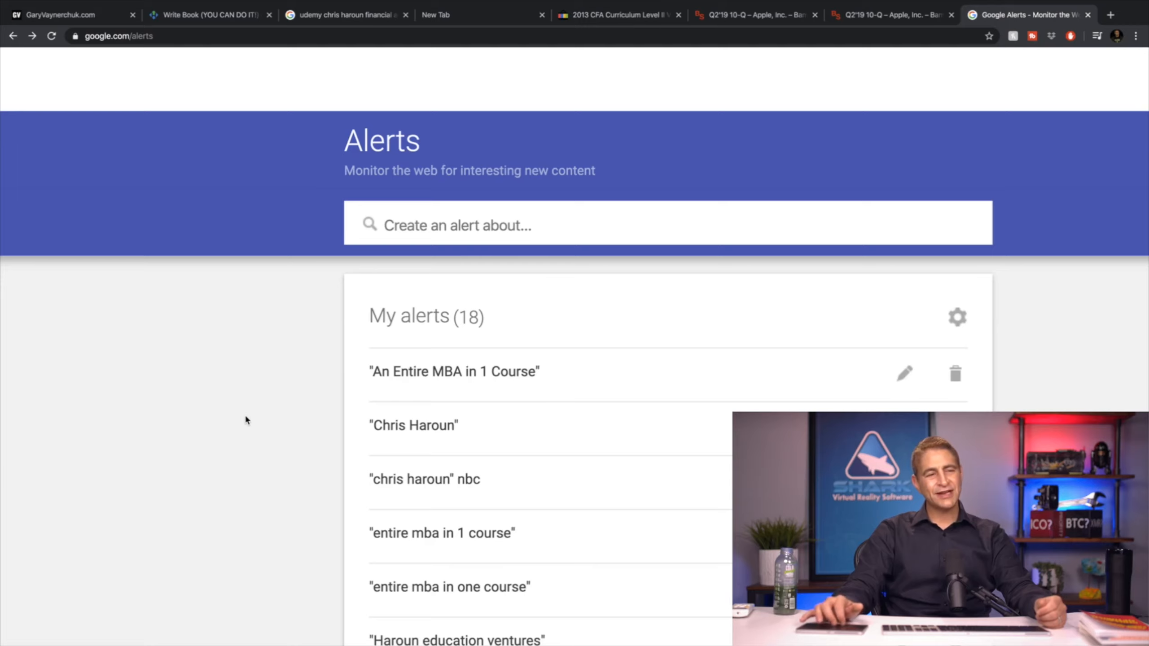
scroll(down, 3)
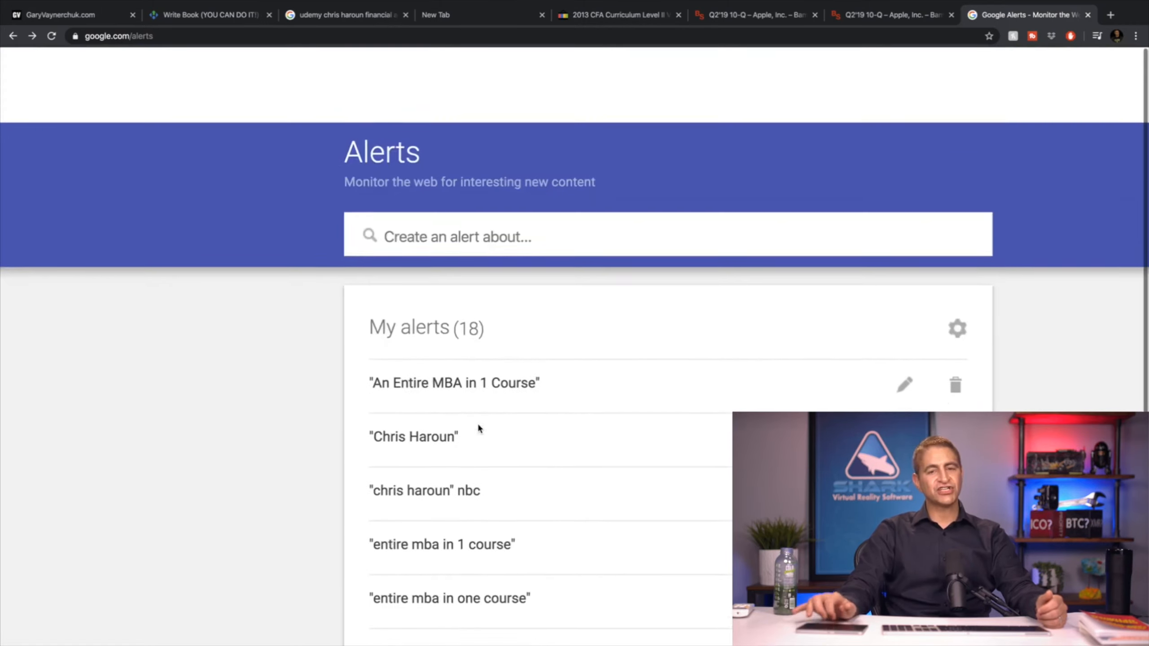
scroll(down, 3)
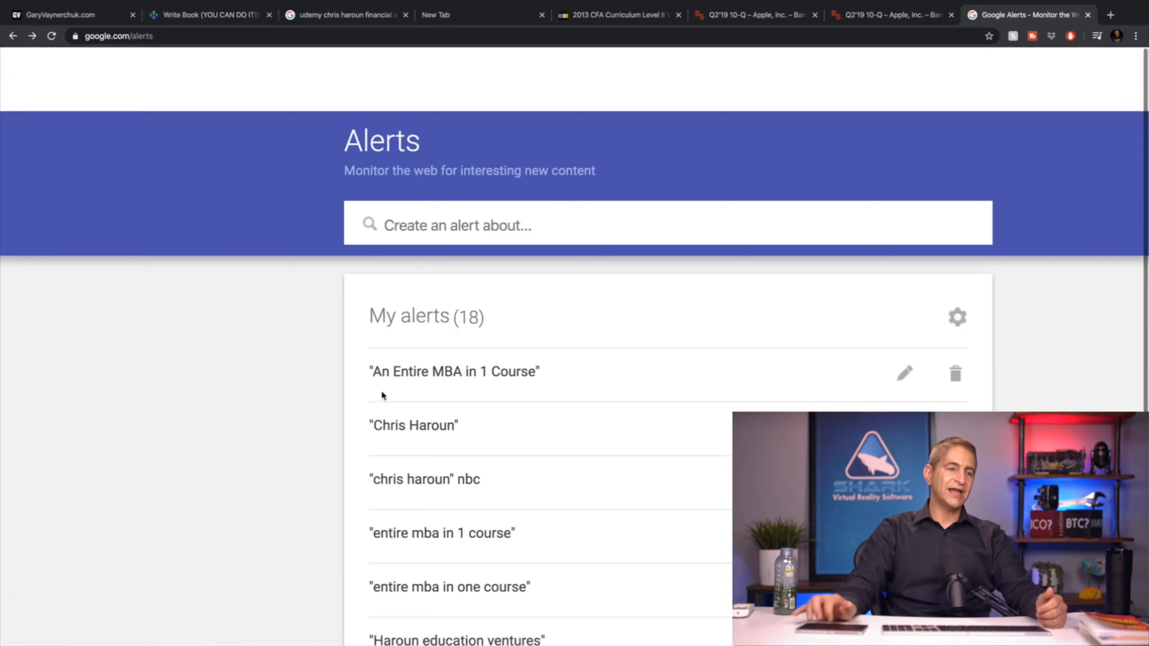